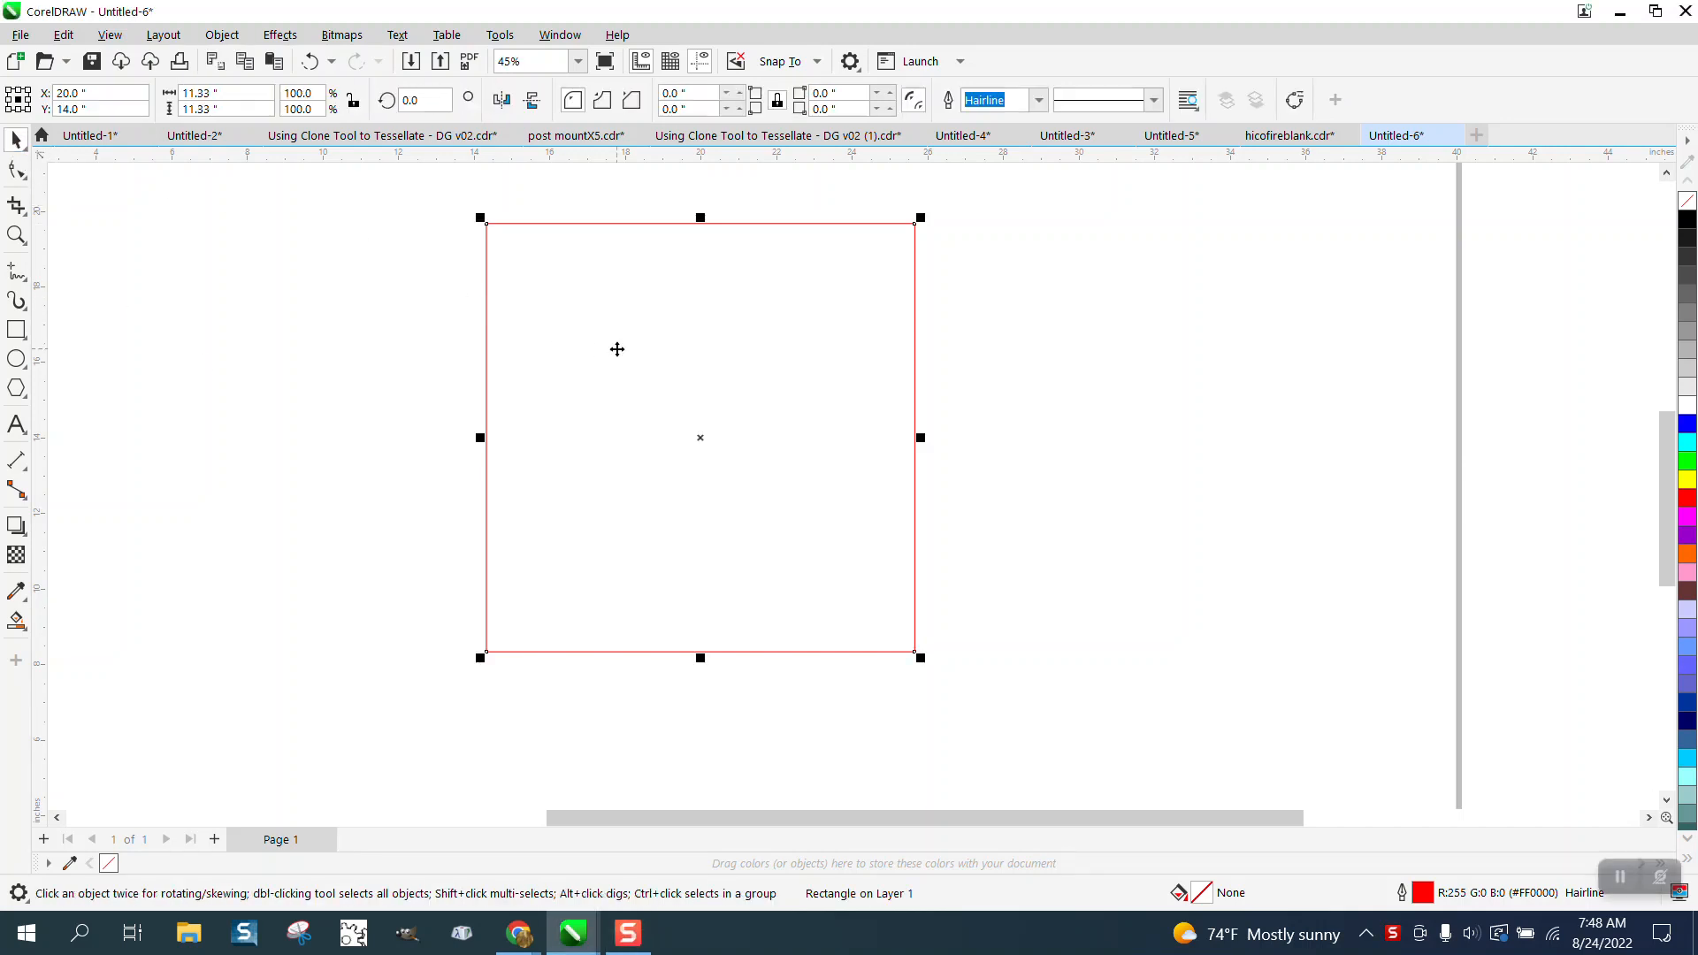
{"action": "mouse_move", "coordinate": [464, 197]}
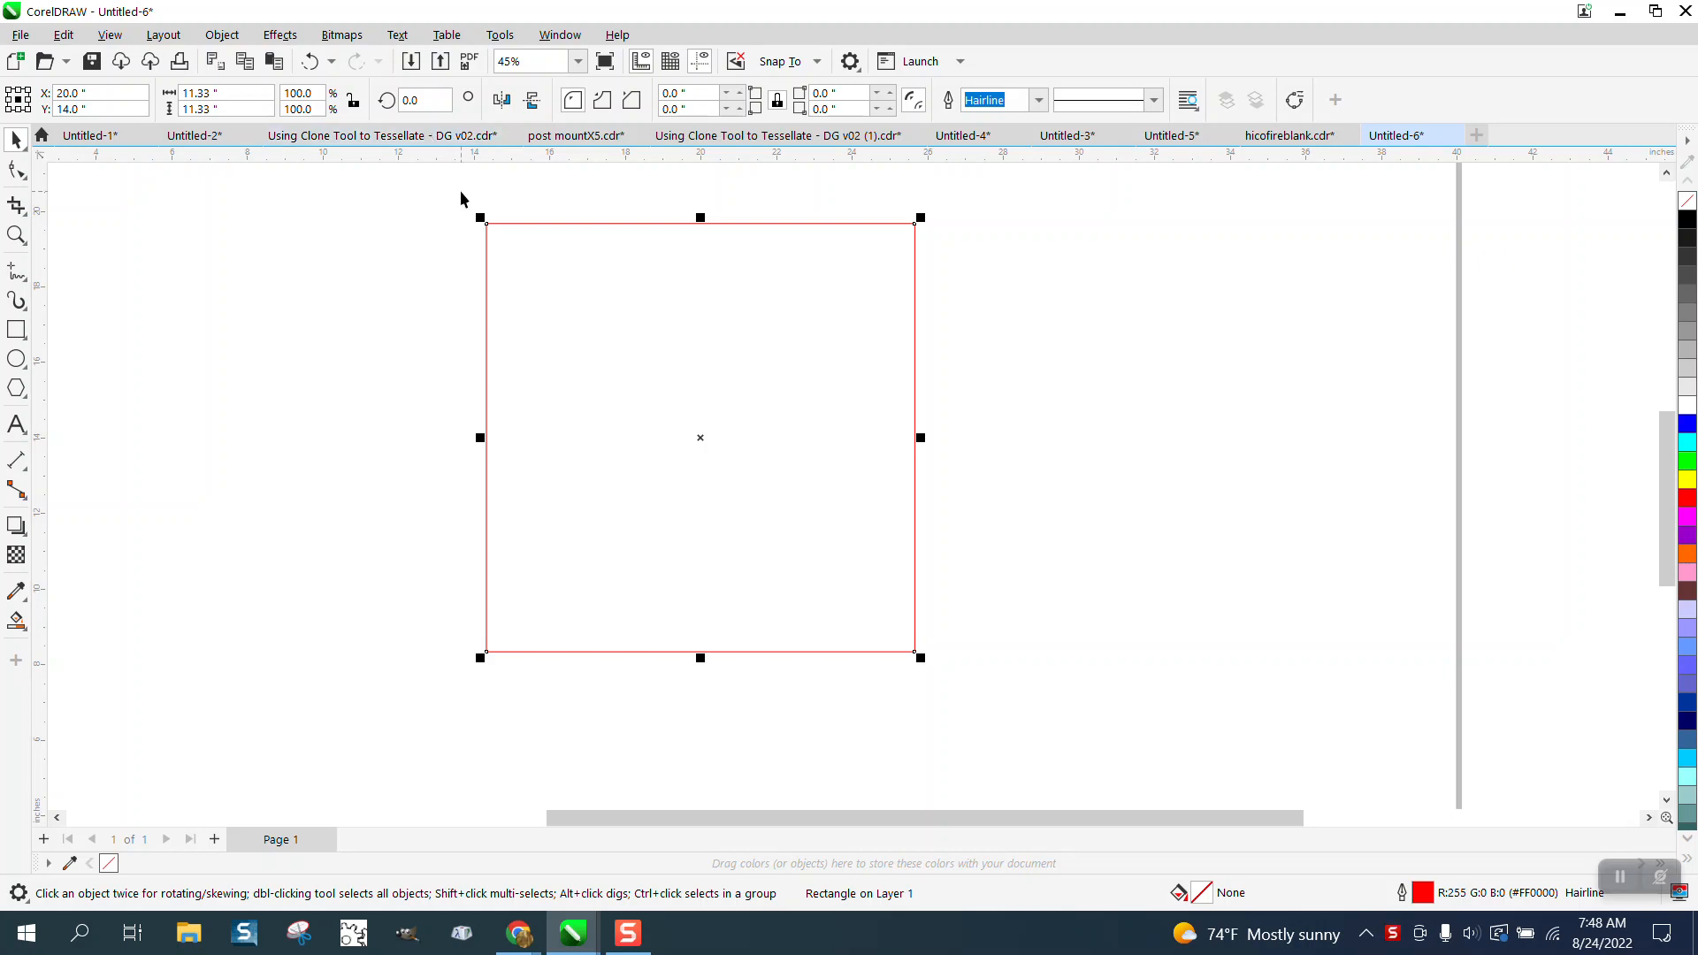
Step: Nudge the red square's rotation so it sits slightly off-axis on the page
{"action": "left_click", "coordinate": [421, 99]}
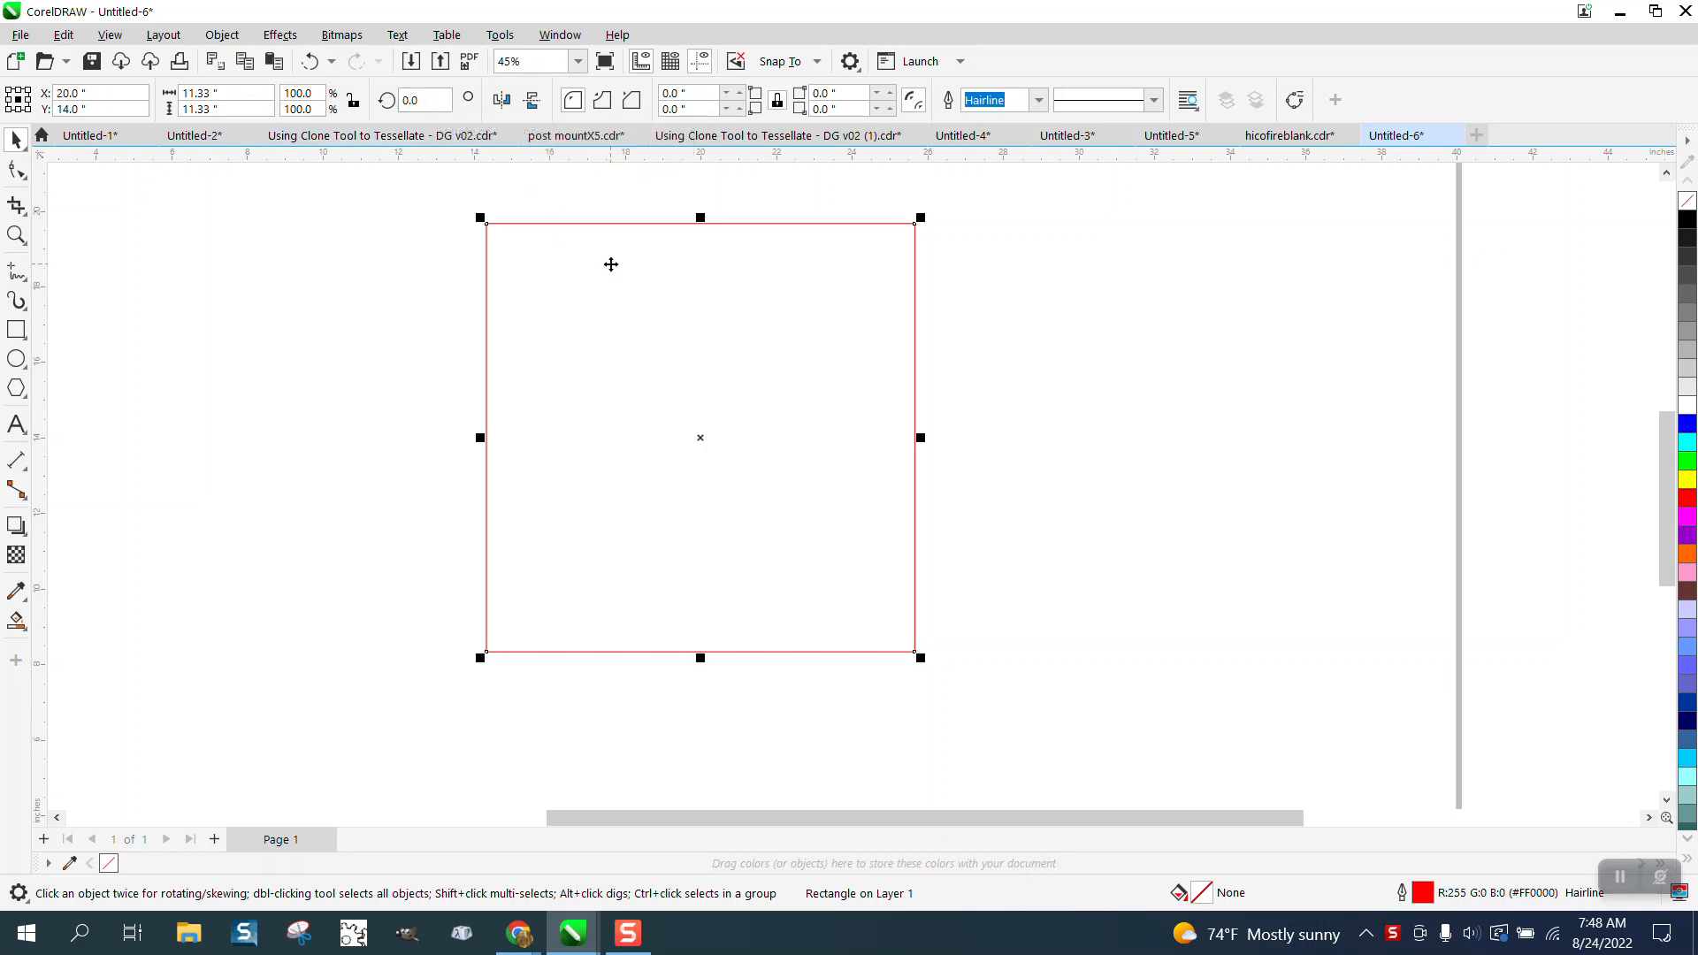
{"action": "mouse_move", "coordinate": [732, 460]}
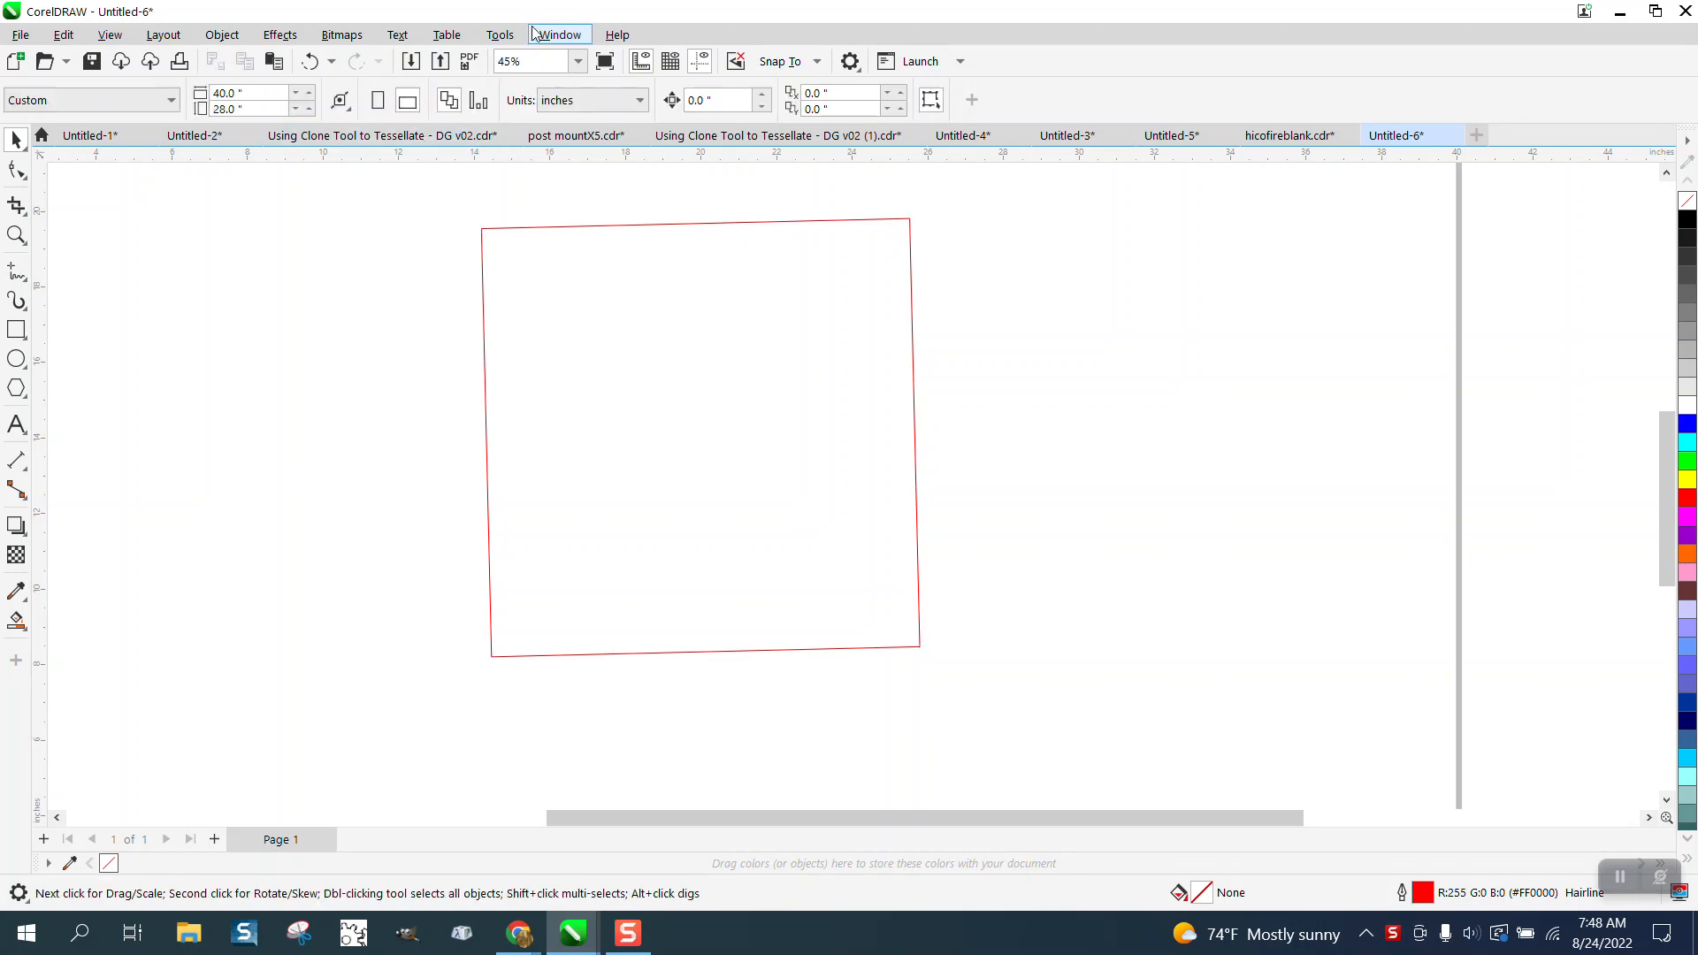
Step: Raise Drawing precision from 2 to 3 decimal places in the CorelDRAW Edit options
{"action": "left_click", "coordinate": [499, 33]}
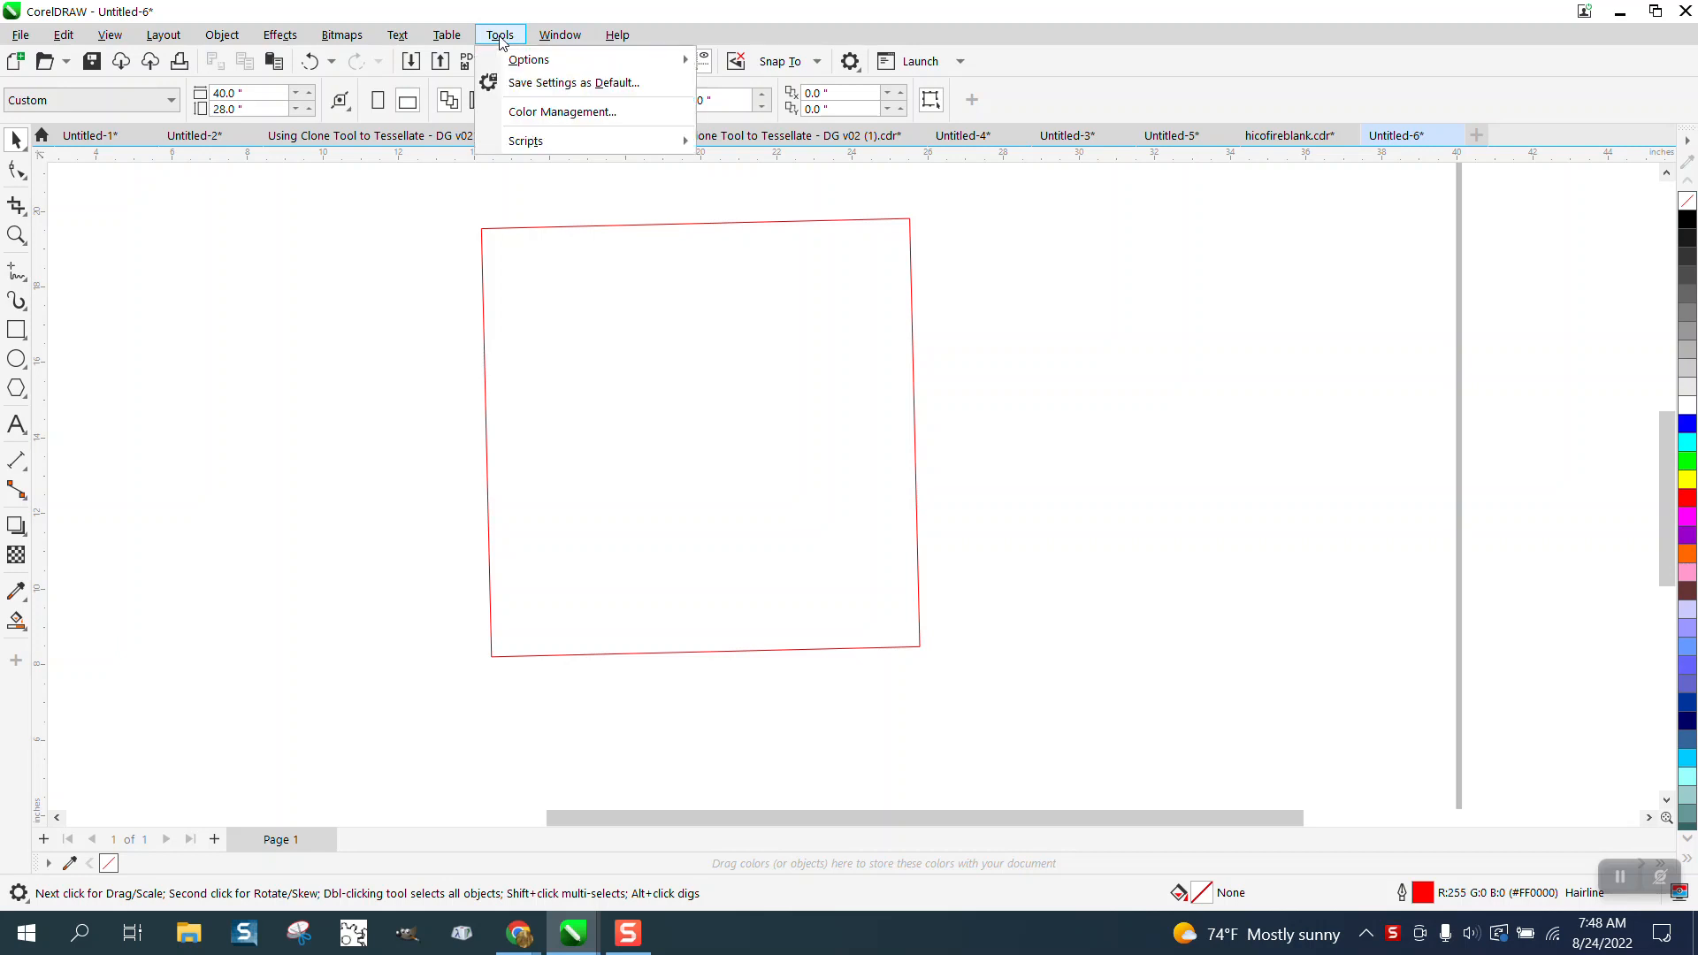
{"action": "mouse_move", "coordinate": [529, 60]}
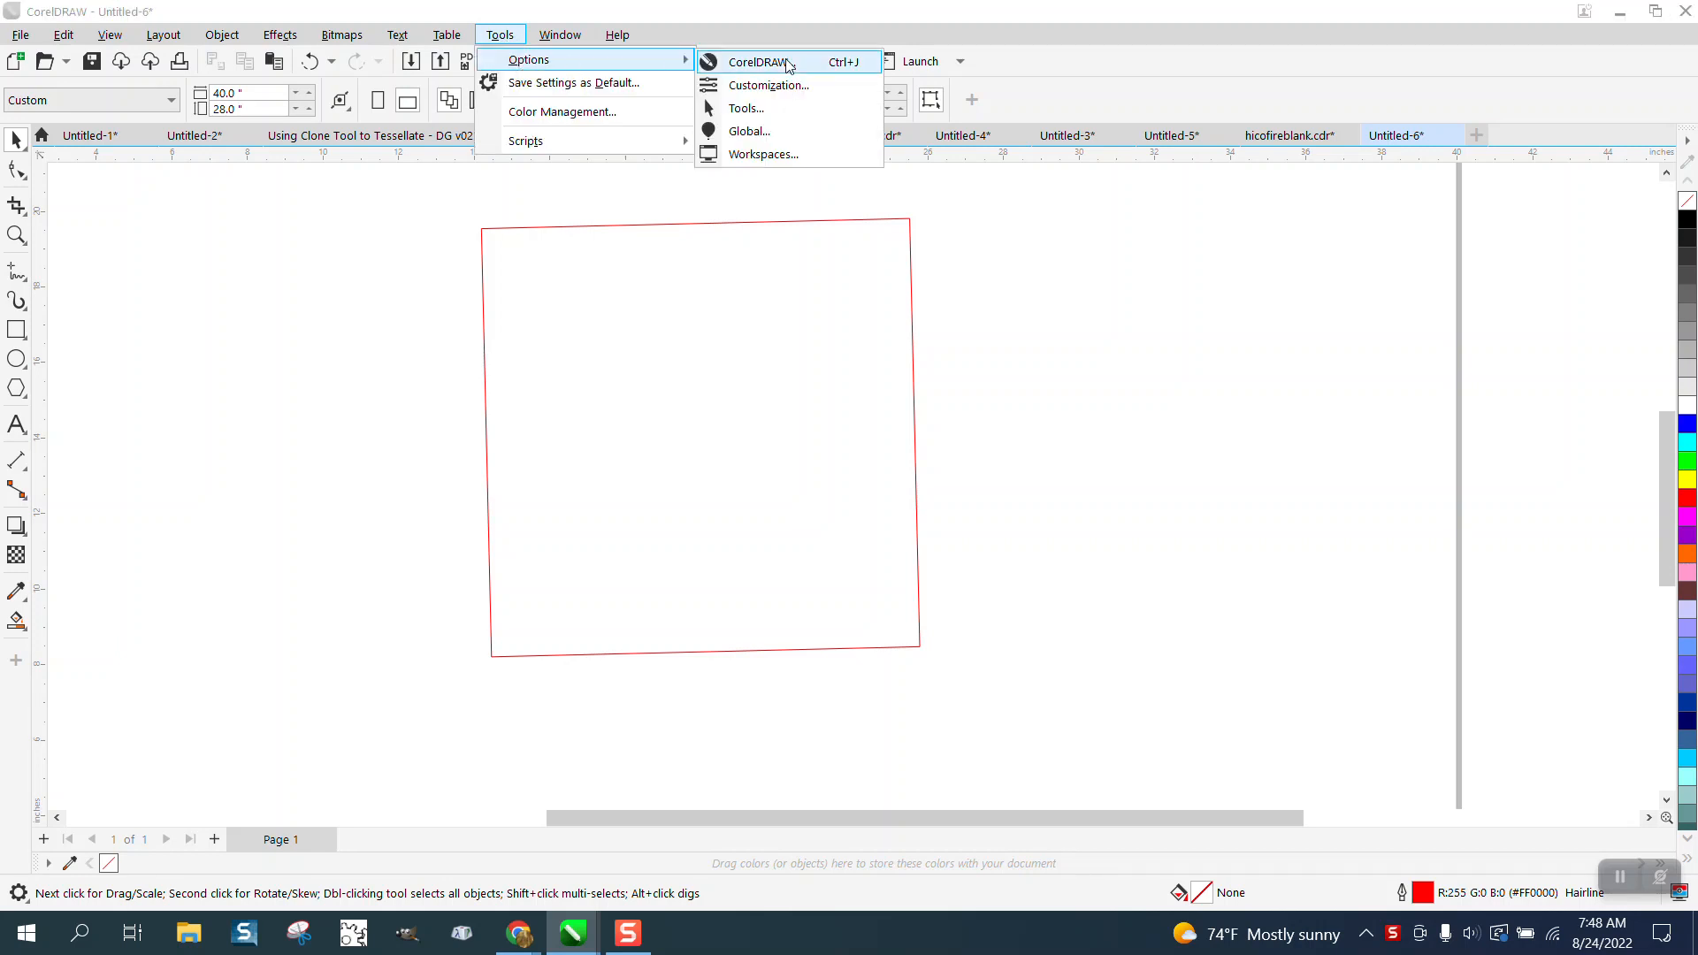
{"action": "left_click", "coordinate": [757, 60]}
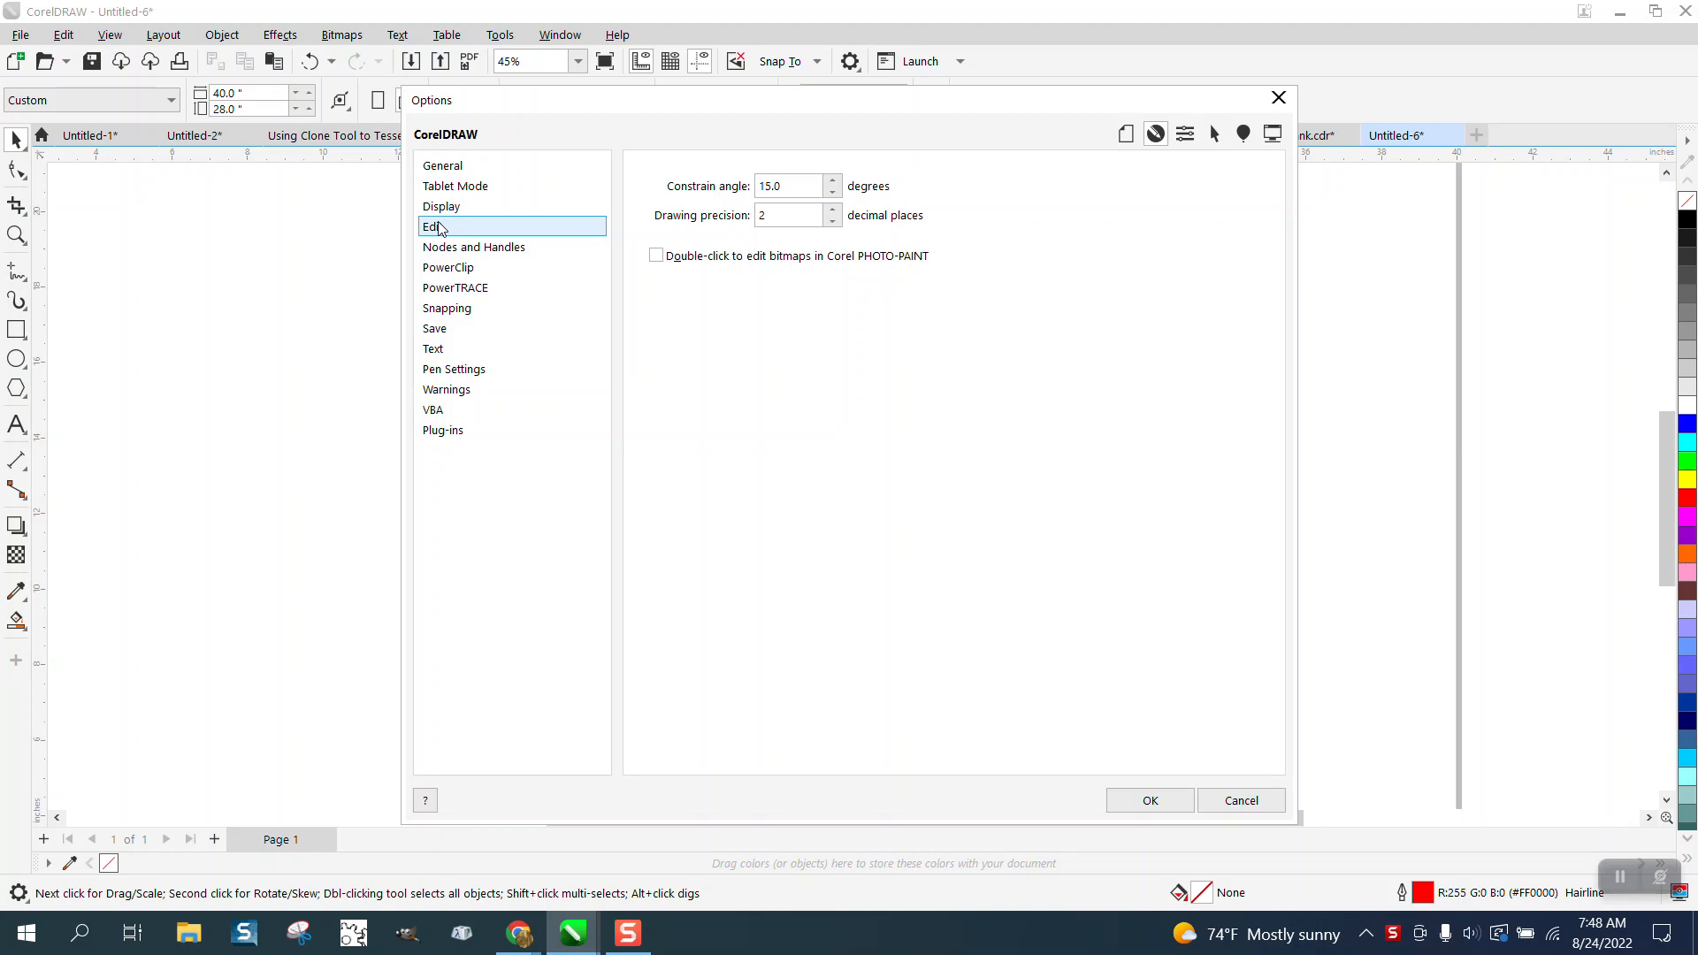
{"action": "left_click", "coordinate": [442, 166]}
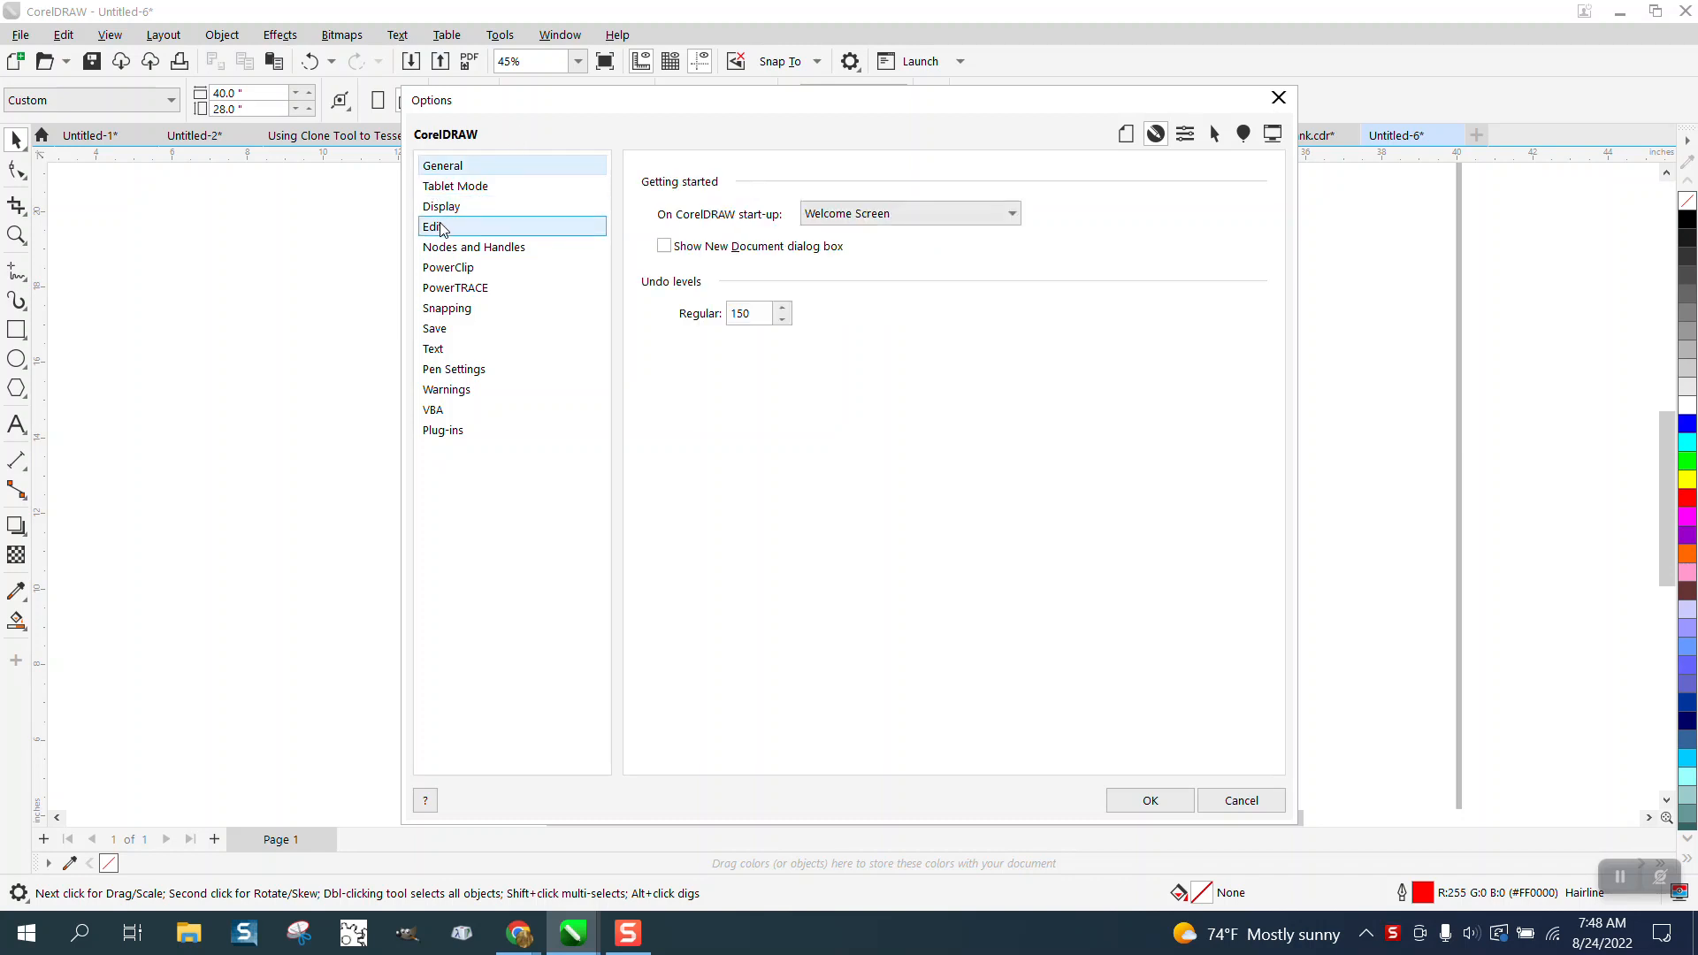
{"action": "left_click", "coordinate": [432, 226]}
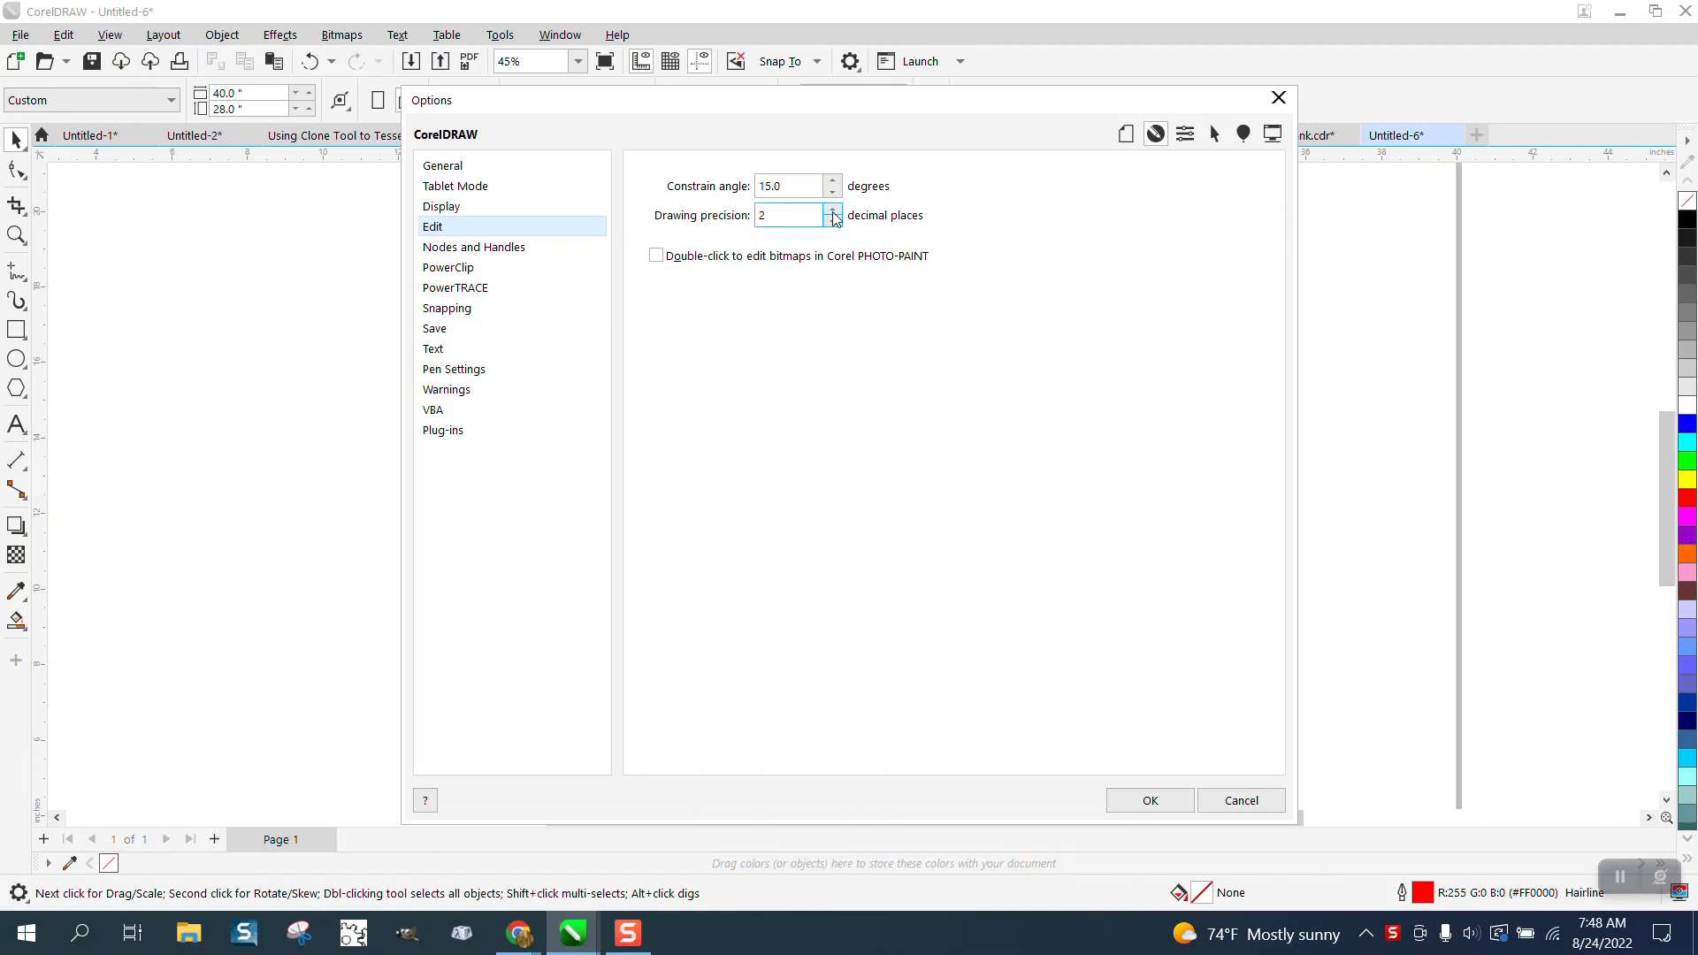
{"action": "left_click", "coordinate": [831, 209]}
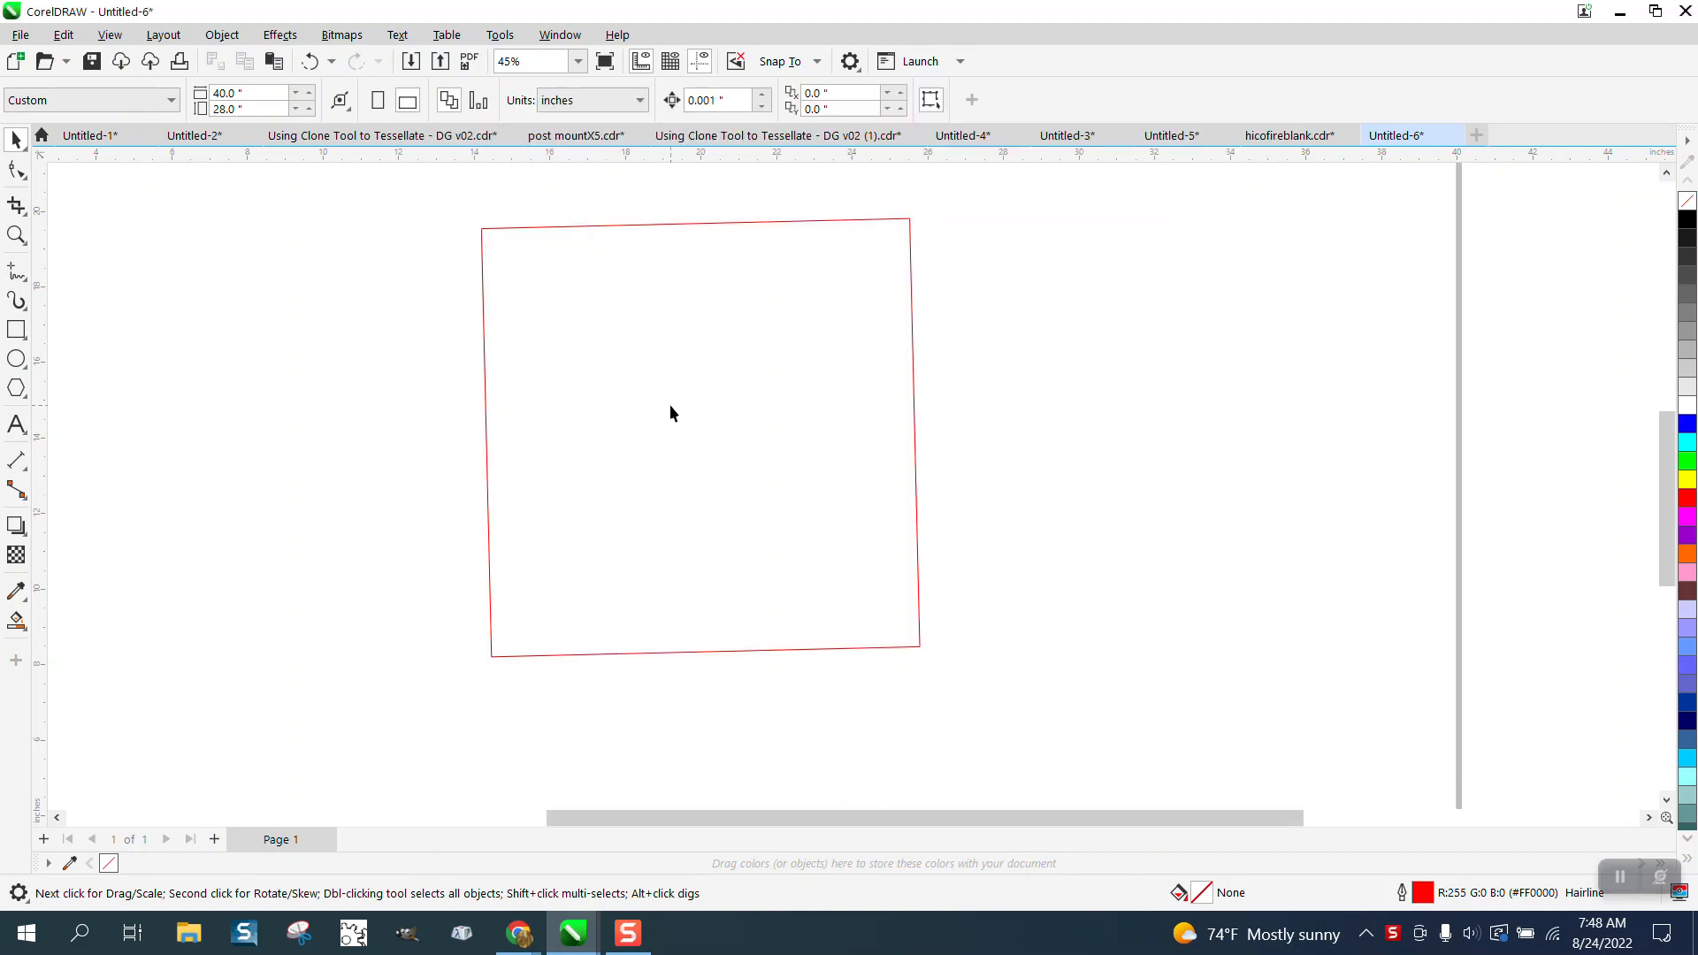
Step: Rotate the selected red square to an exact angle of 1.3564 degrees via the property bar
{"action": "left_click", "coordinate": [672, 414]}
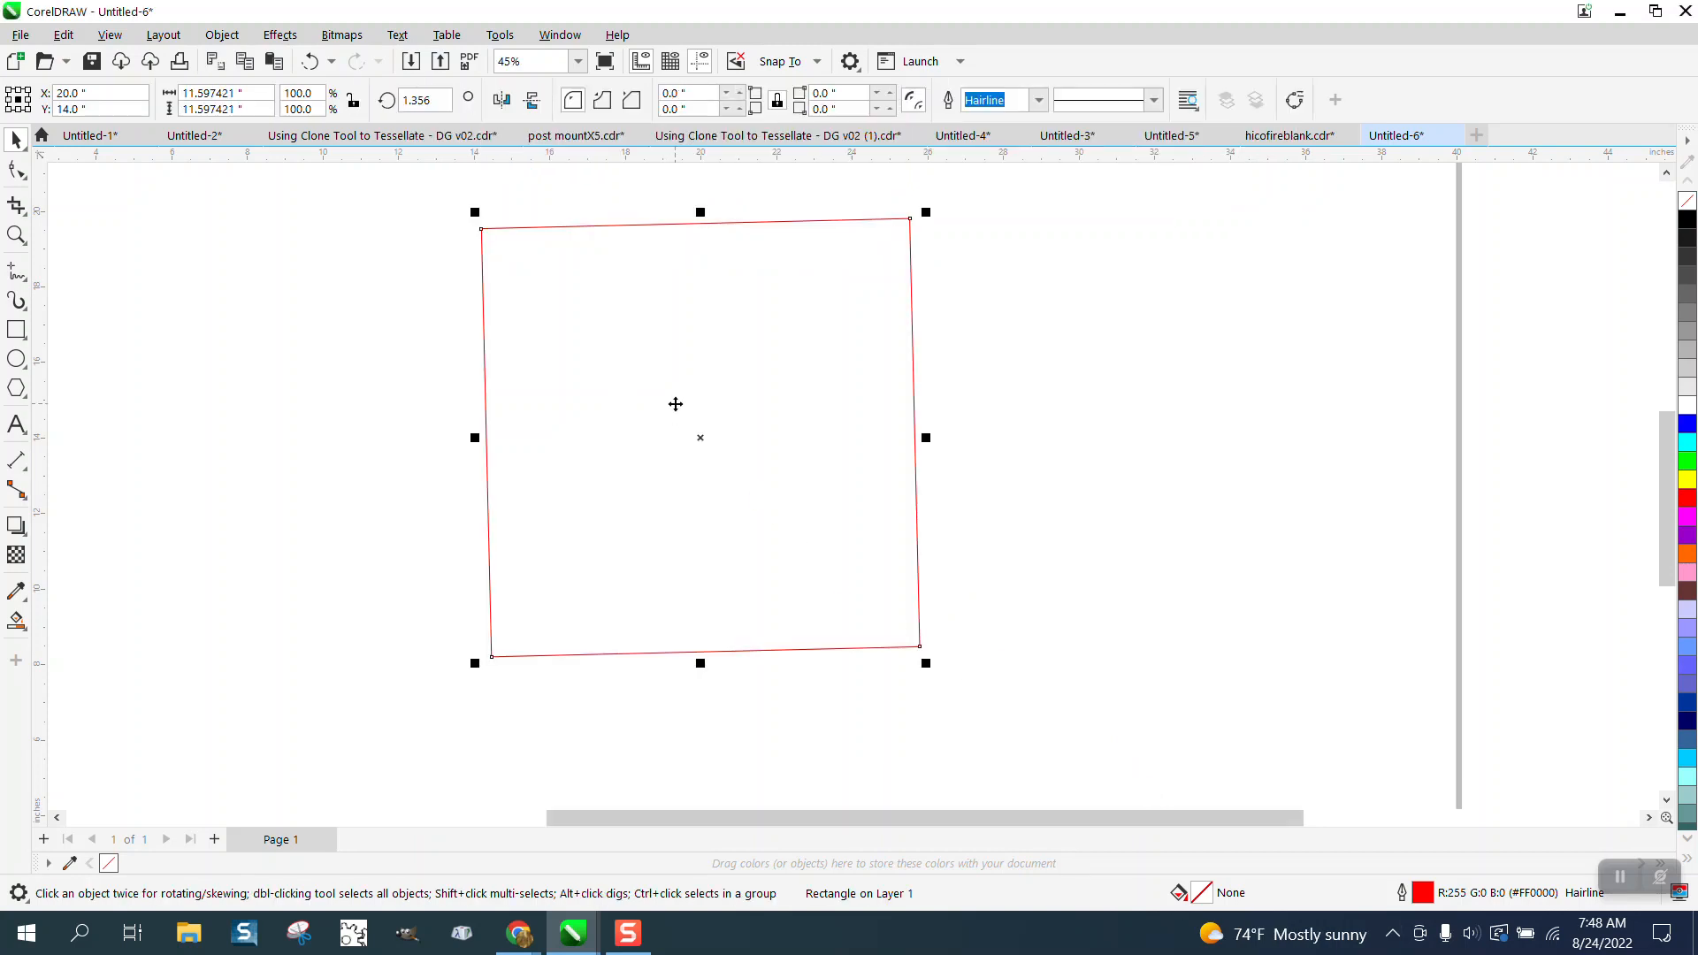
{"action": "left_click", "coordinate": [425, 99]}
{"action": "type", "text": "0"}
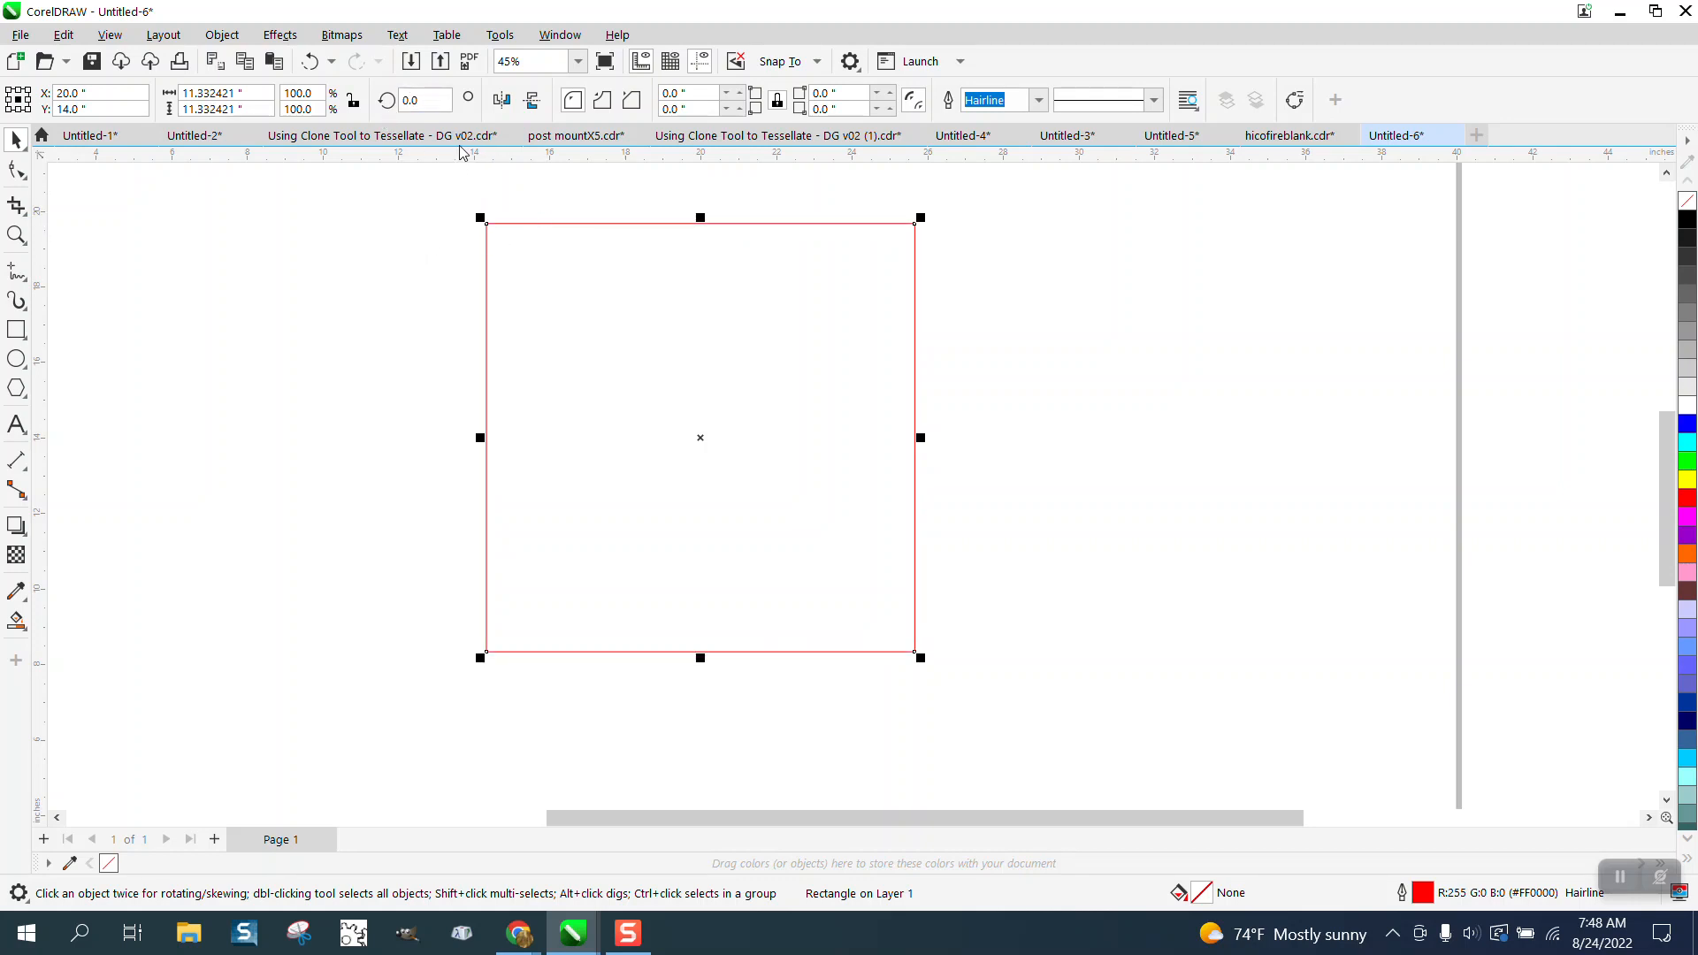
{"action": "left_click", "coordinate": [425, 99]}
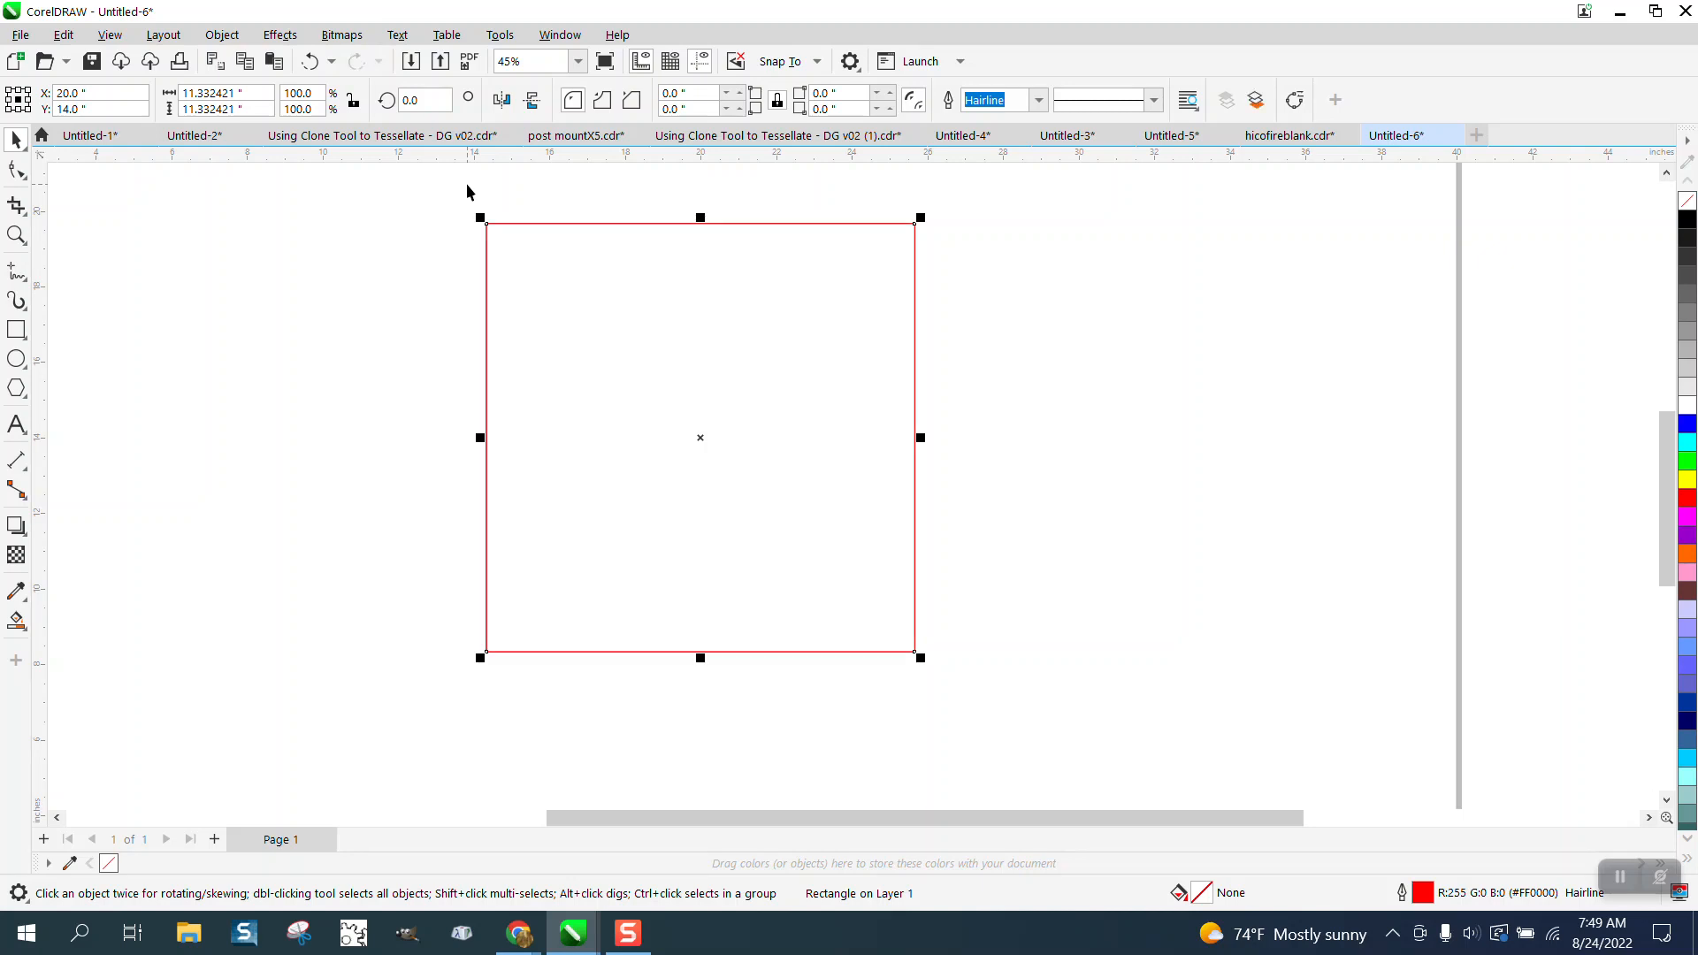
{"action": "left_click", "coordinate": [425, 100]}
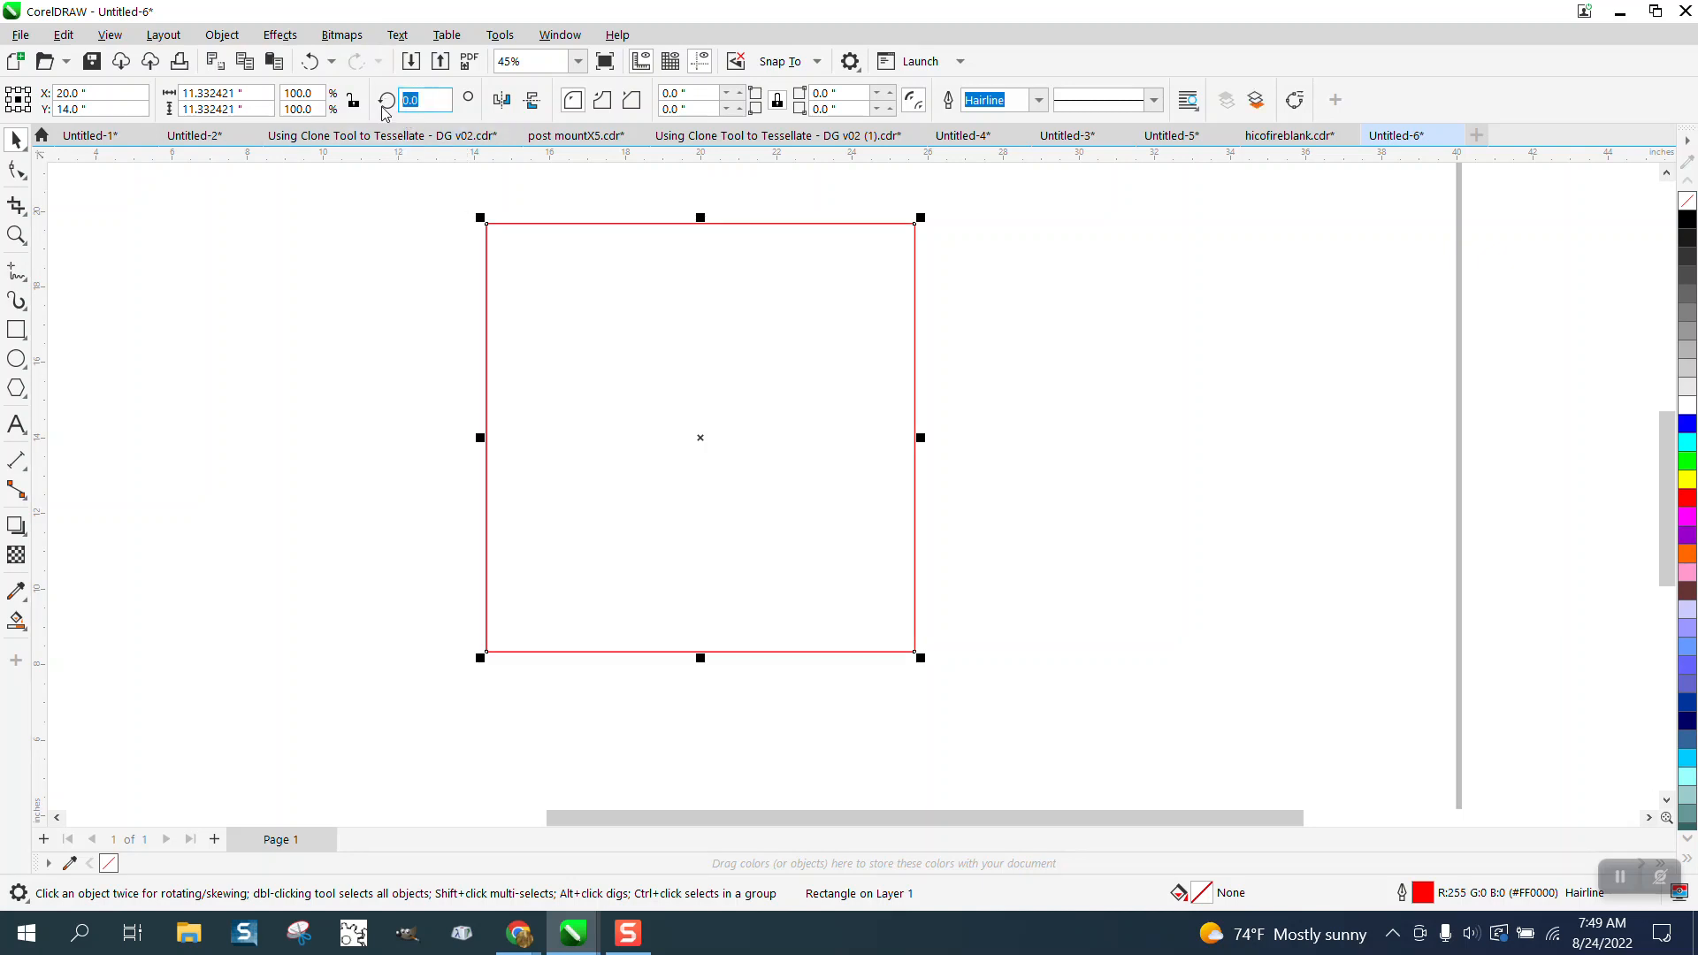
{"action": "type", "text": "1.3564"}
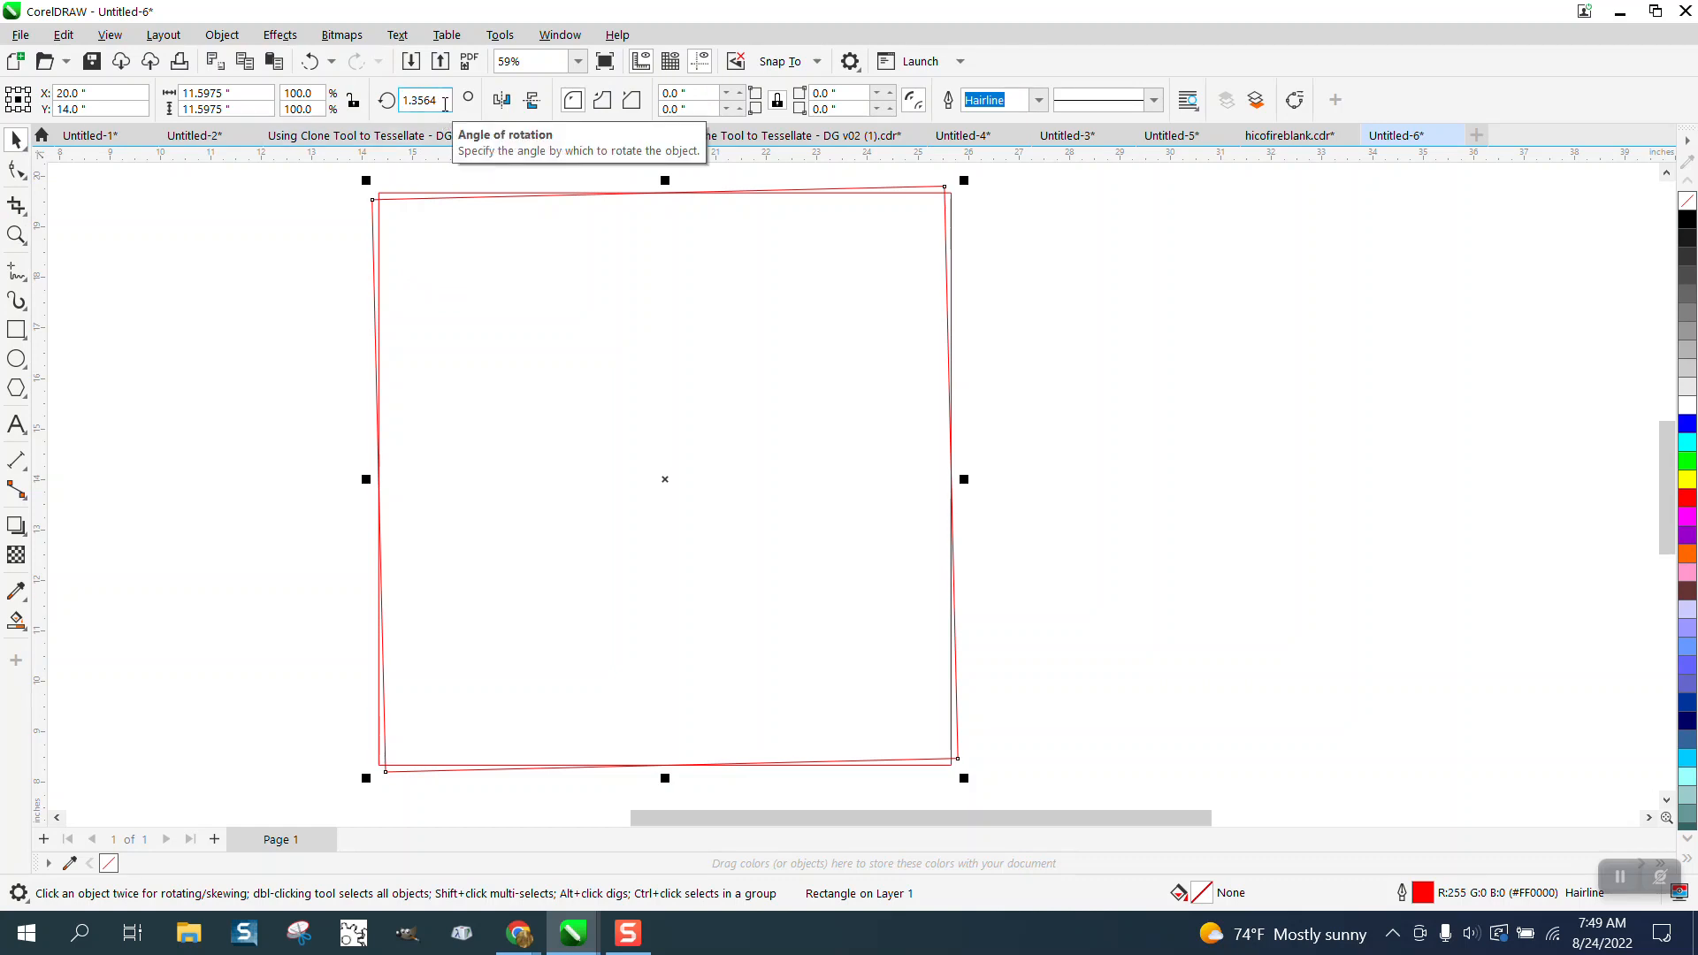
{"action": "mouse_move", "coordinate": [533, 303]}
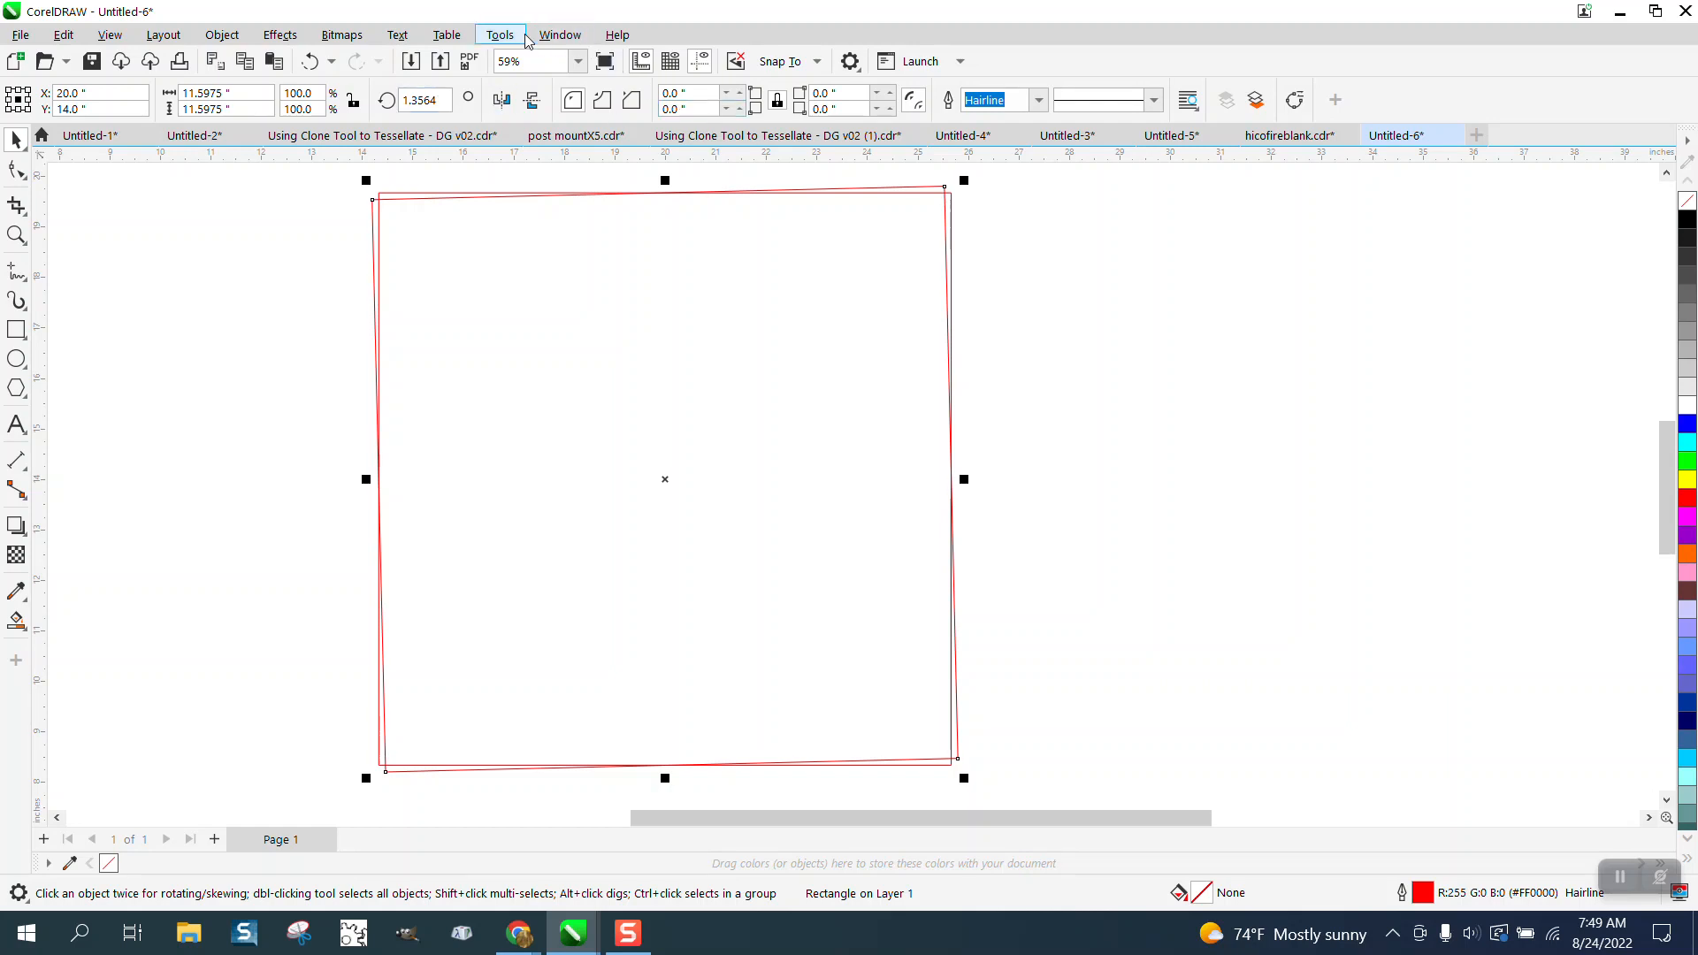
Step: Adjust the Drawing precision spinner again in the CorelDRAW Edit options
{"action": "left_click", "coordinate": [499, 33]}
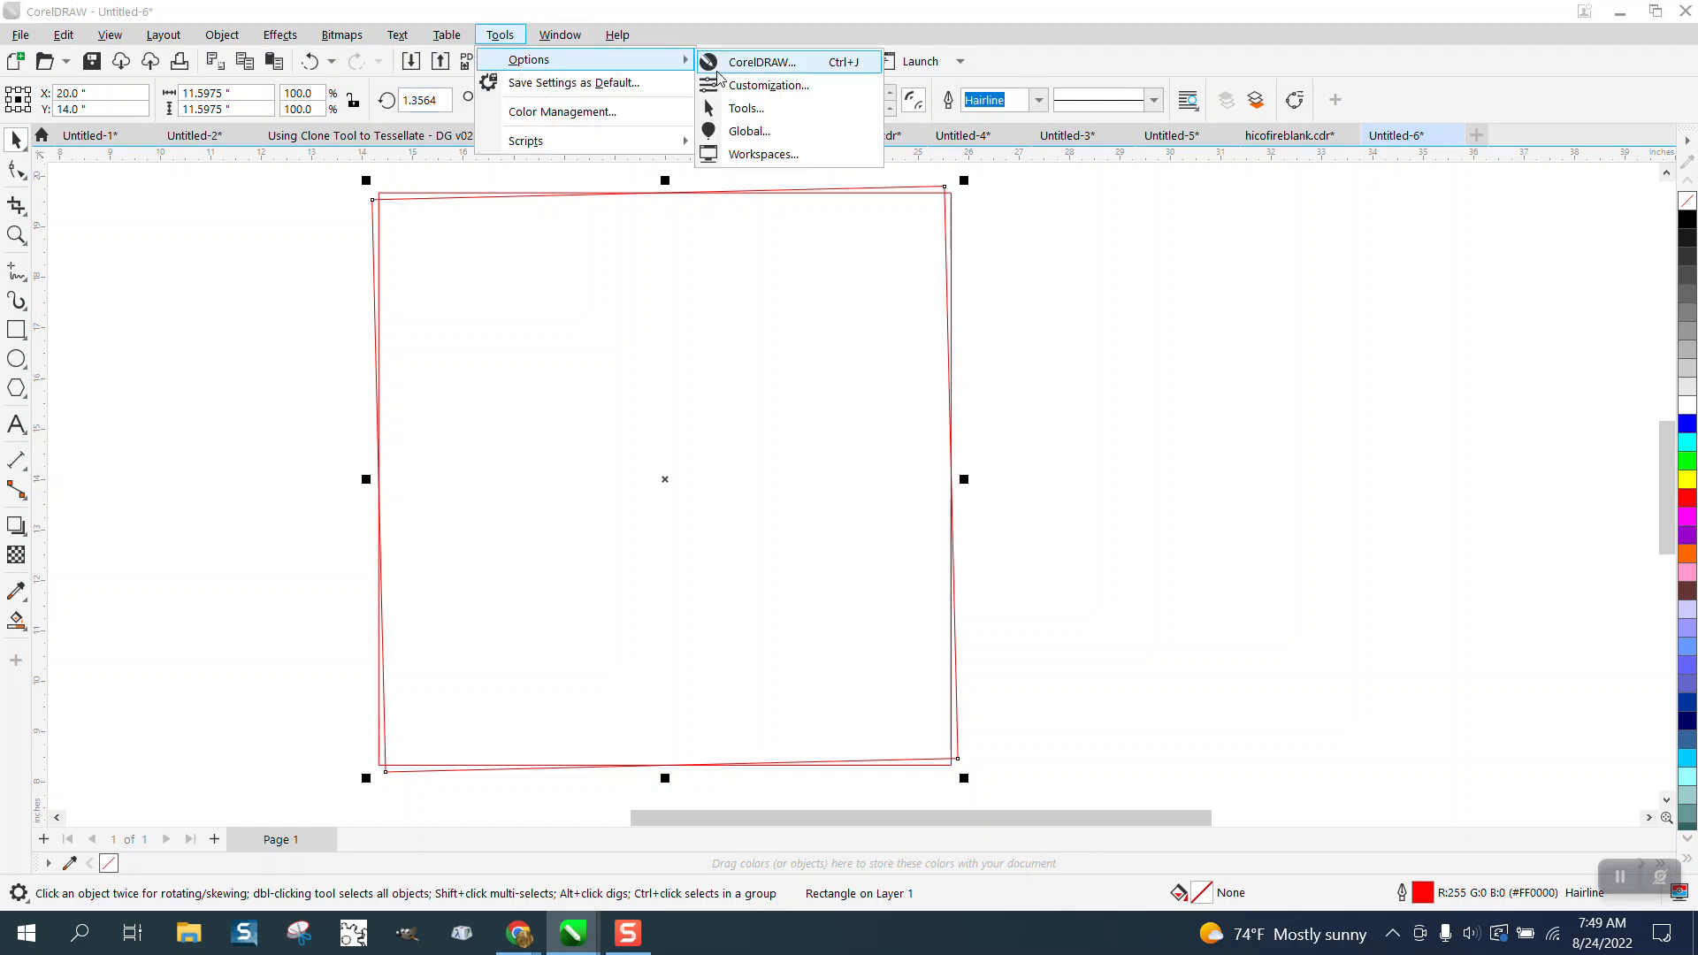
{"action": "left_click", "coordinate": [768, 60]}
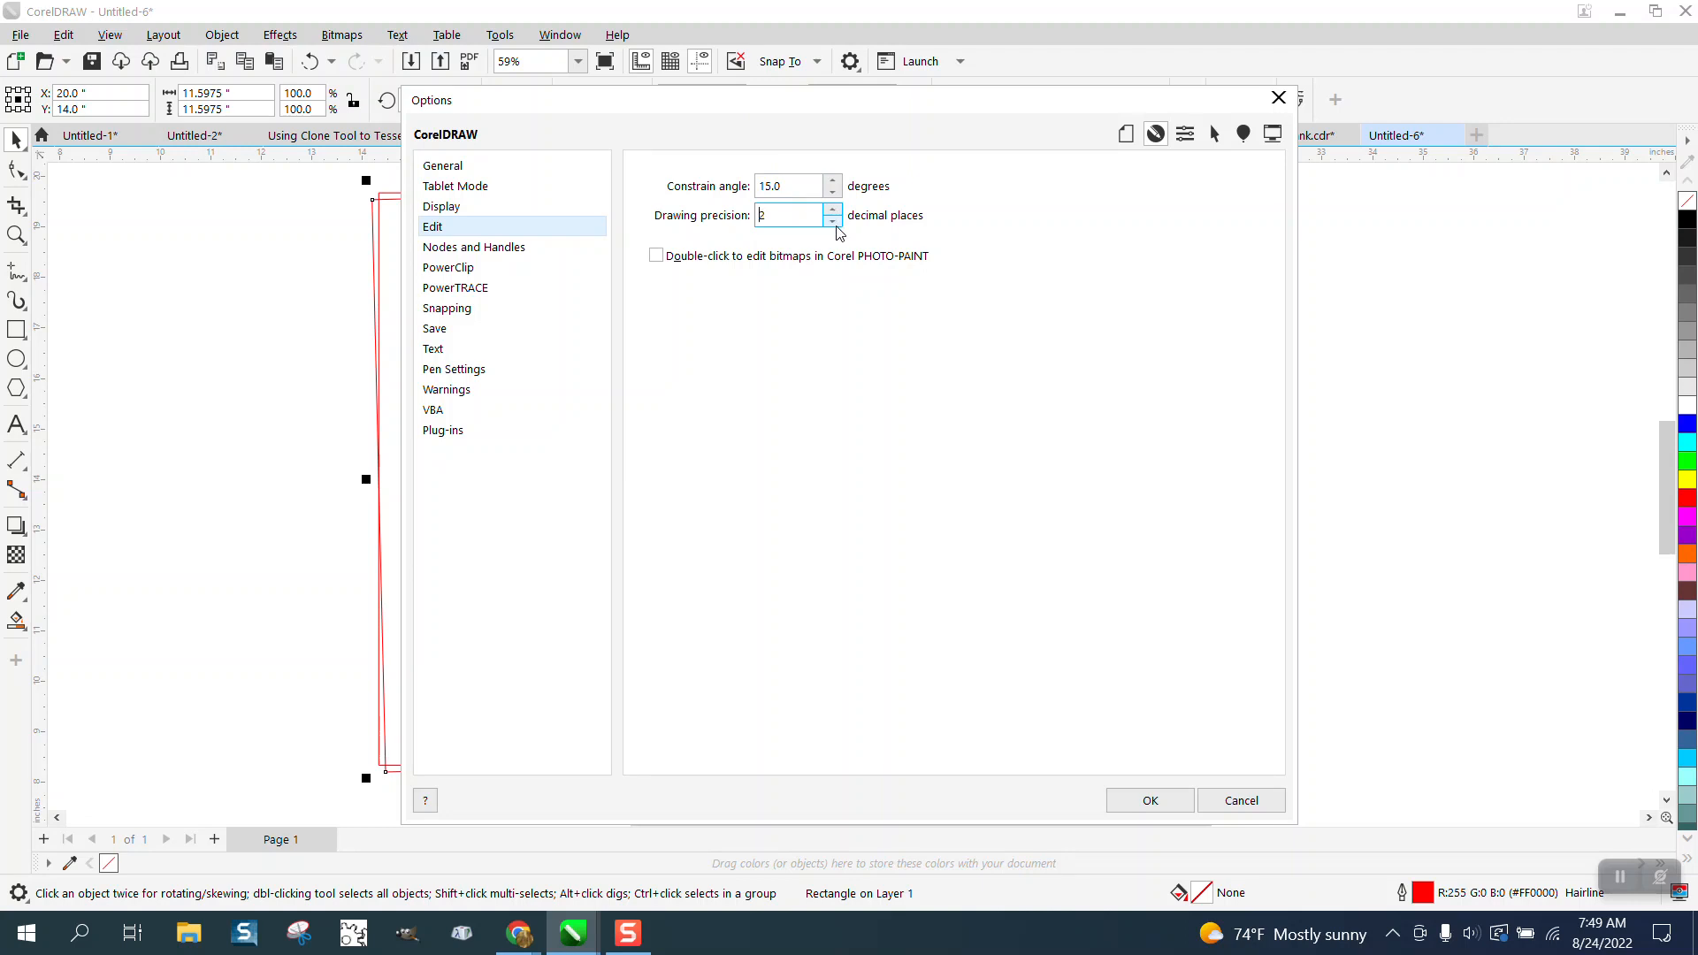
{"action": "left_click", "coordinate": [832, 221]}
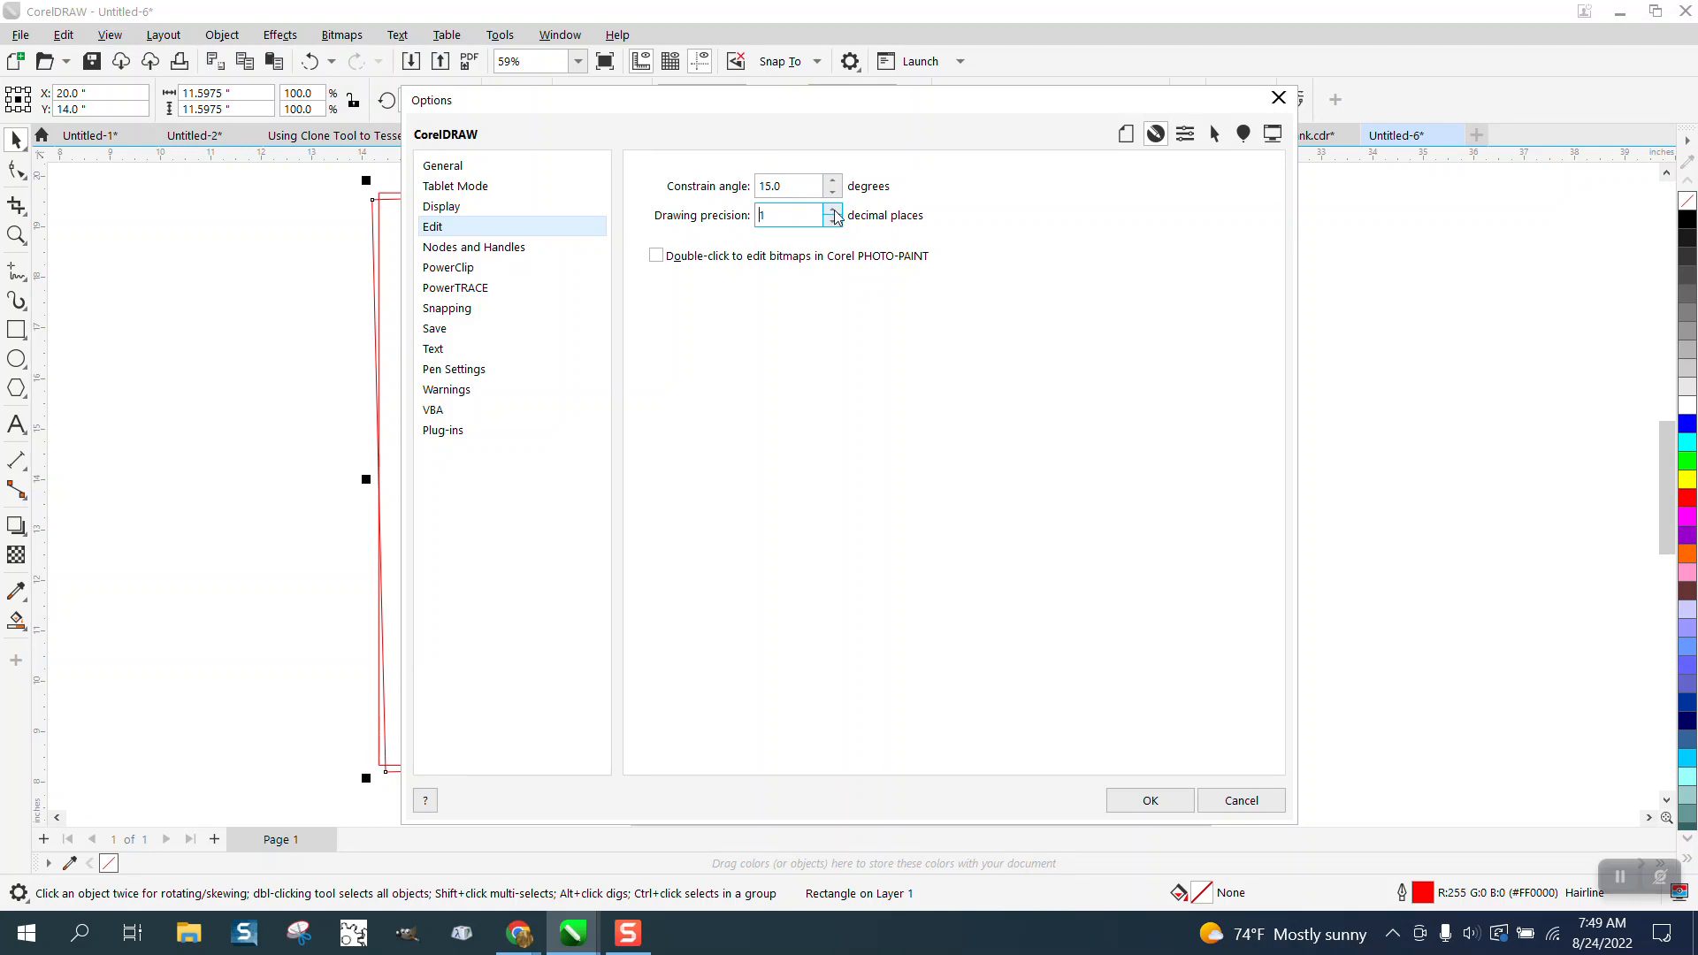
{"action": "left_click", "coordinate": [831, 221]}
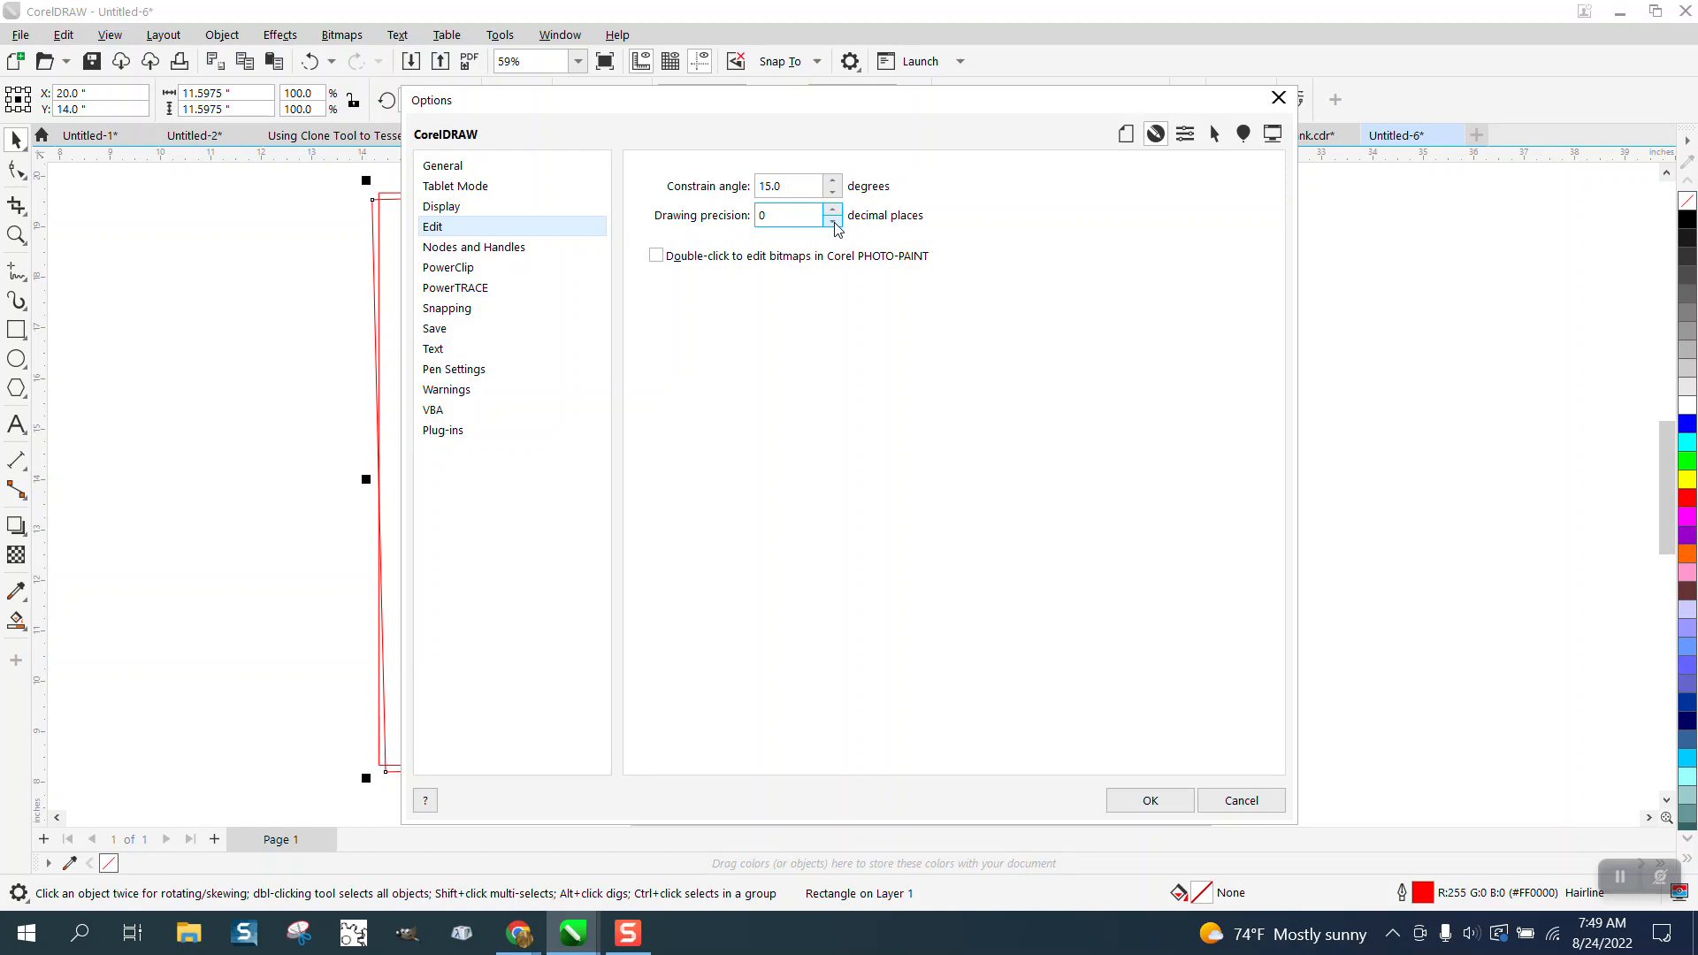